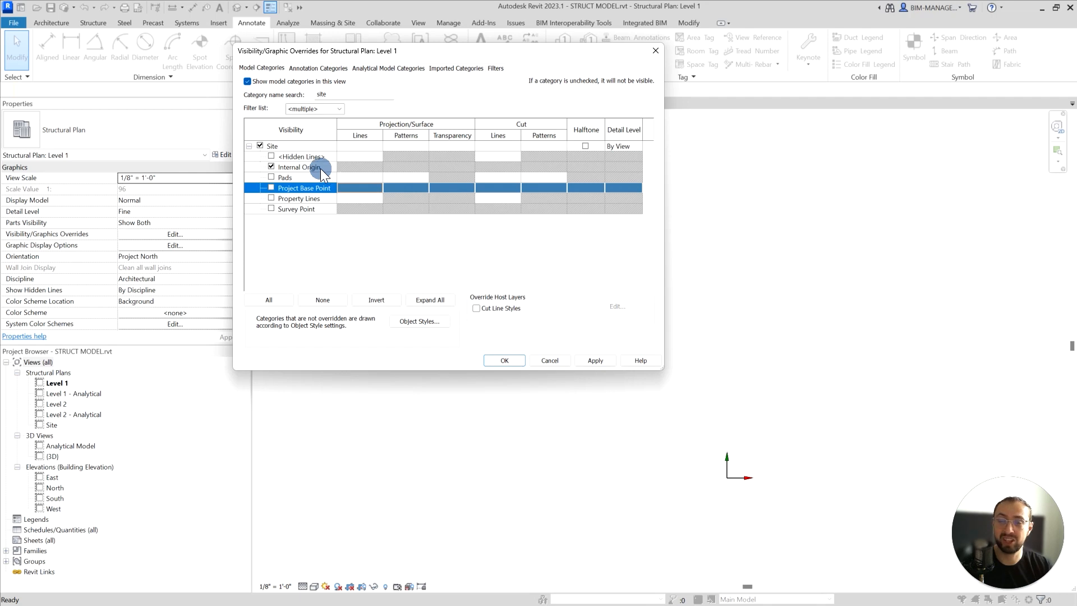
Turn on Project Base Point under Site in Visibility/Graphics for the Level 1 plan
left_click(270, 166)
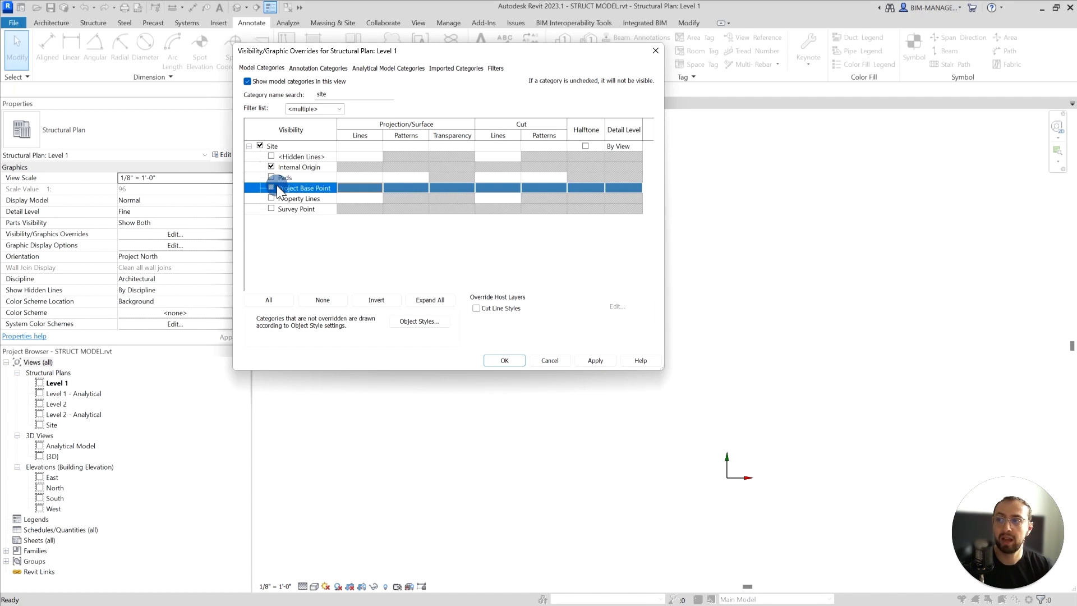
left_click(270, 188)
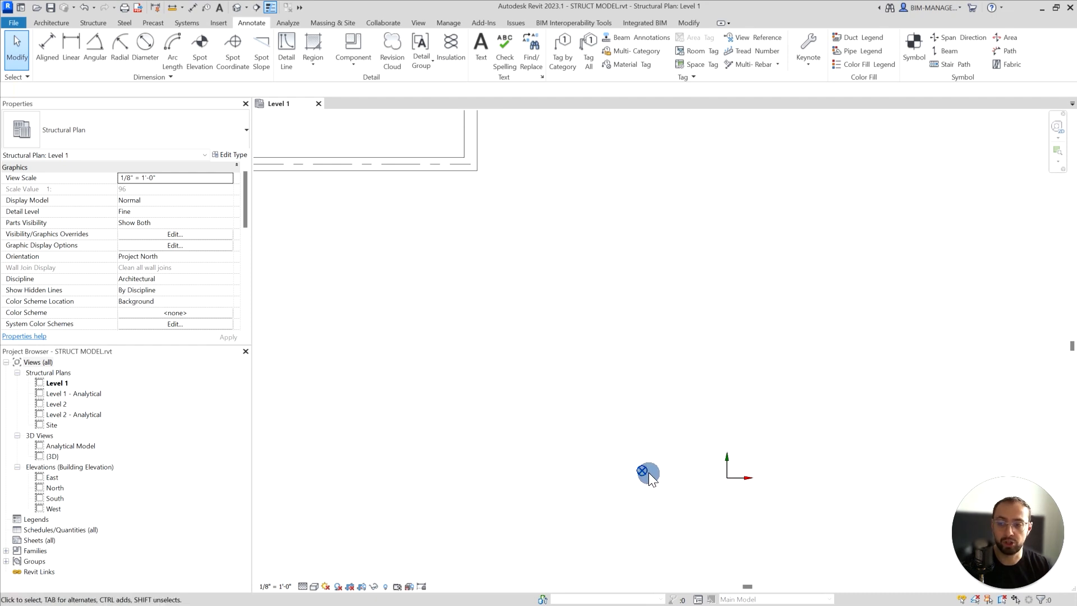
mouse_move(643, 471)
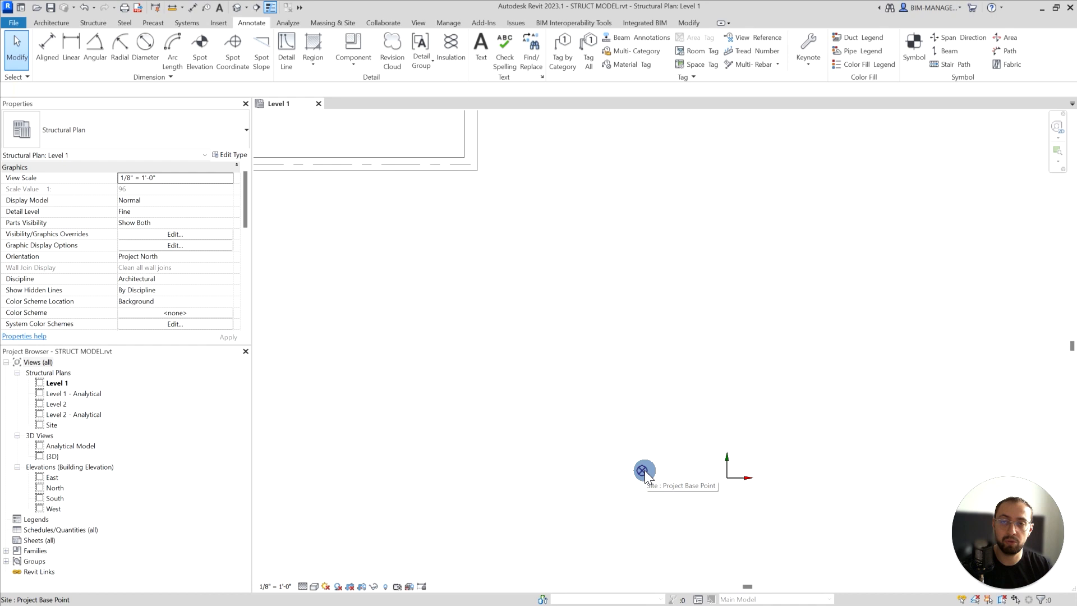
Drag the project base point to N/S 8' 10 11/16", E/W 33' 4 15/16"
left_click(643, 470)
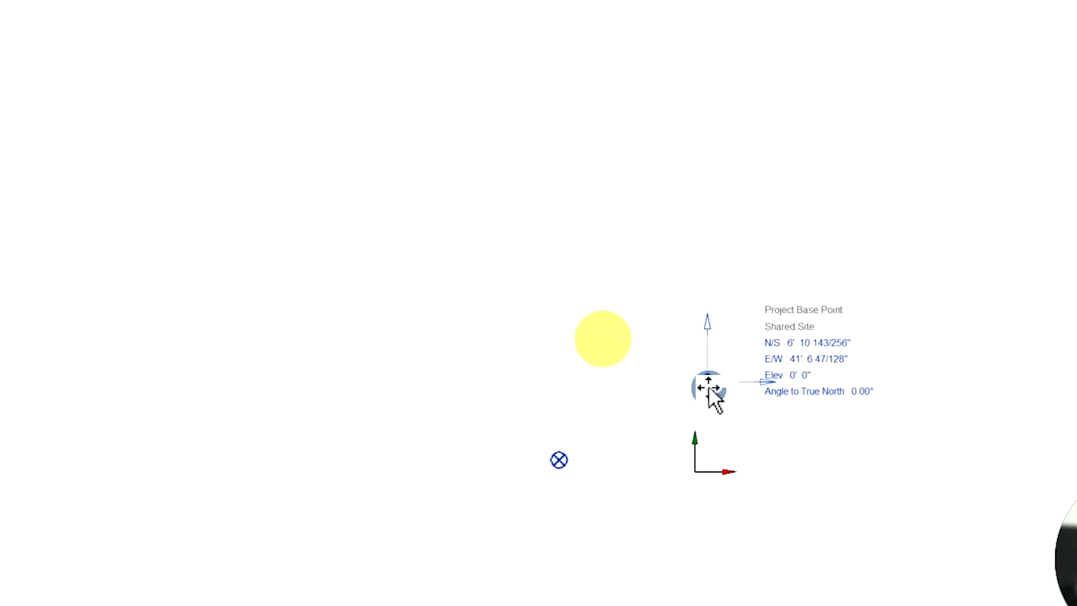
left_click_drag(707, 385, 409, 343)
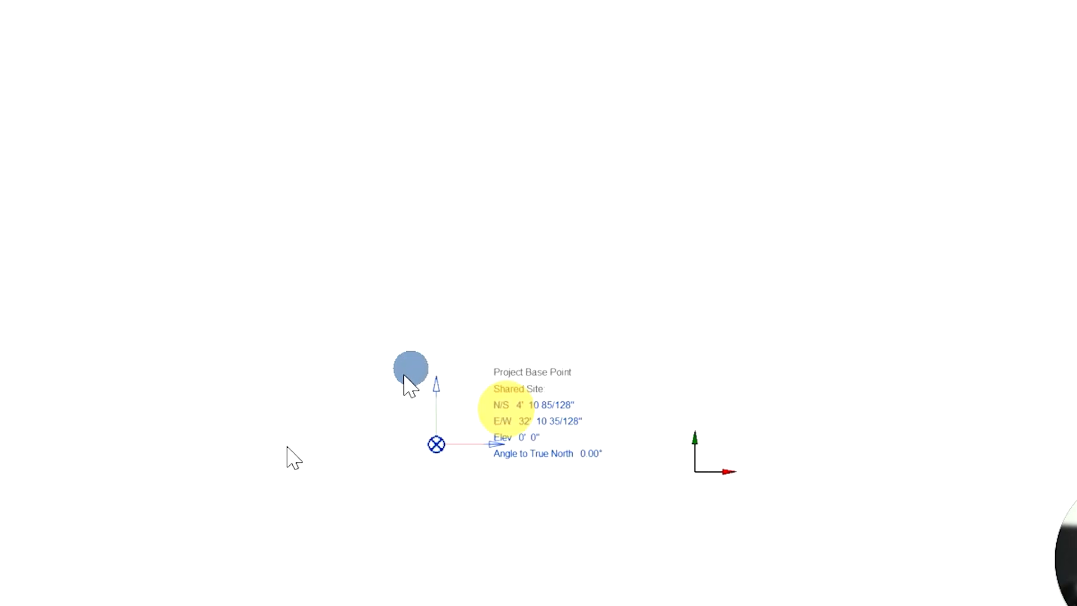
left_click_drag(410, 368, 536, 381)
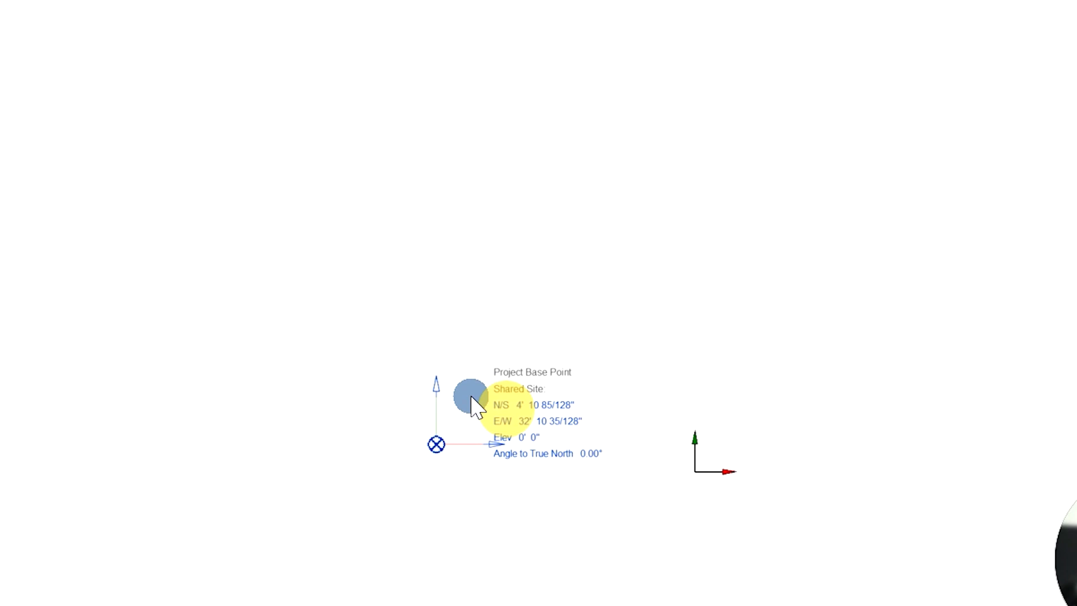
left_click_drag(471, 401, 450, 429)
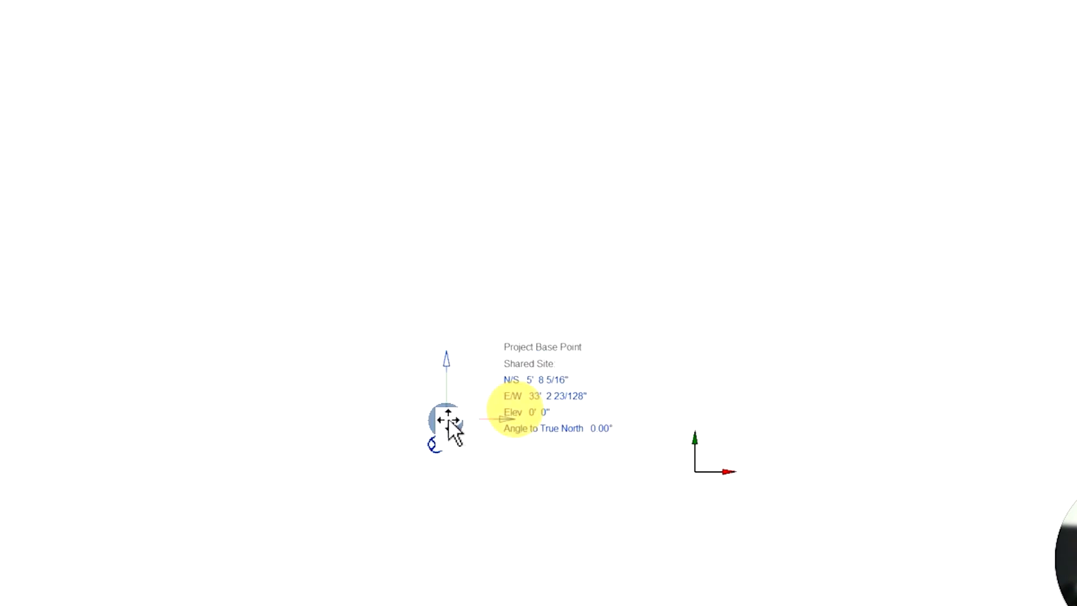
left_click_drag(447, 419, 473, 321)
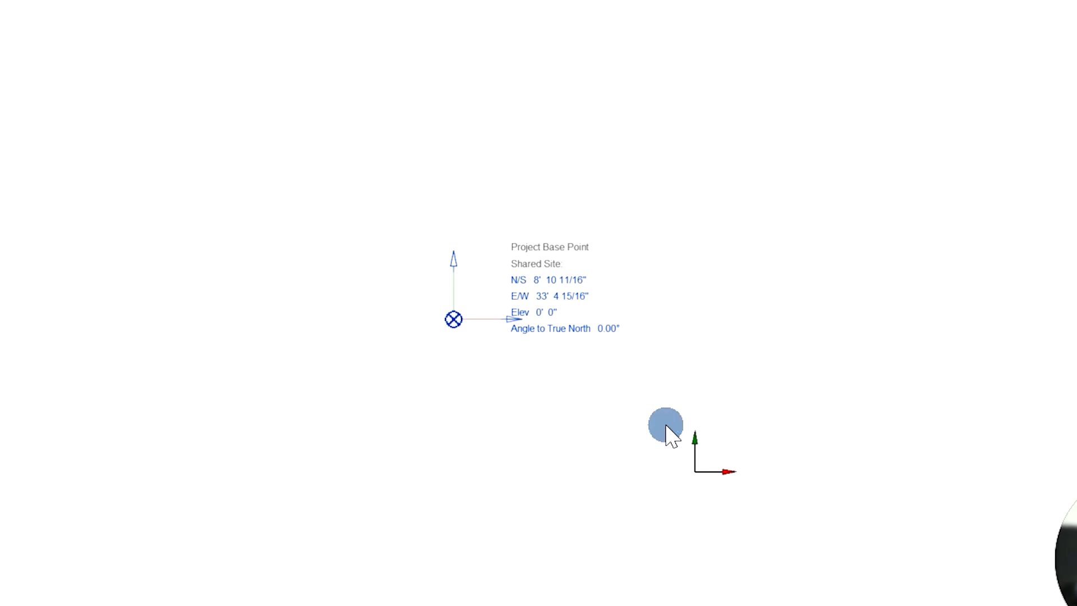
mouse_move(683, 434)
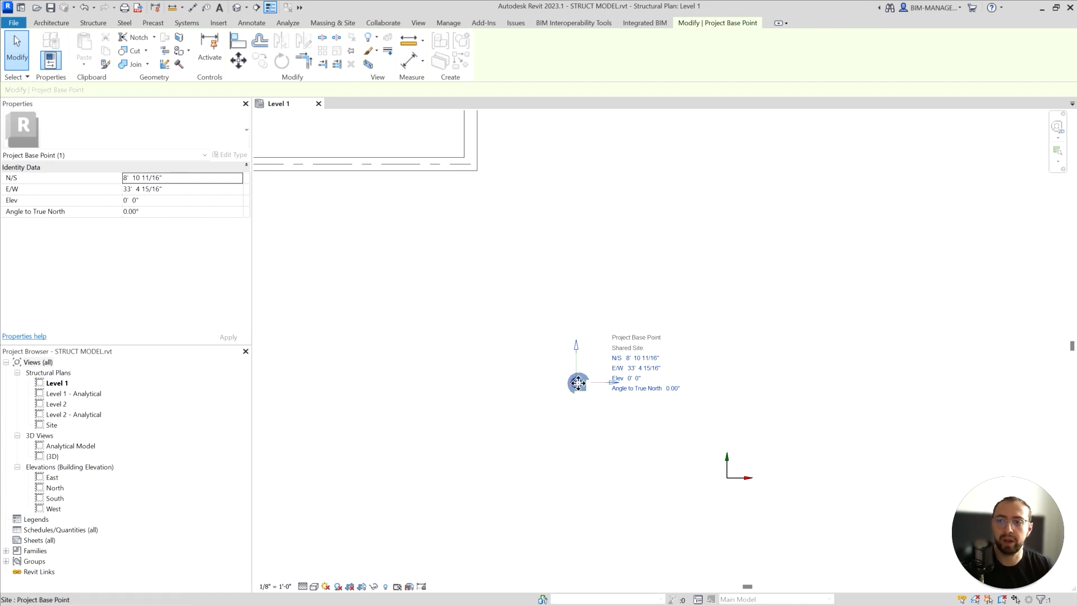
Snap the project base point onto the wall corner at N/S 19' 8 53/64", E/W 28' 4 11/128"
left_click(578, 382)
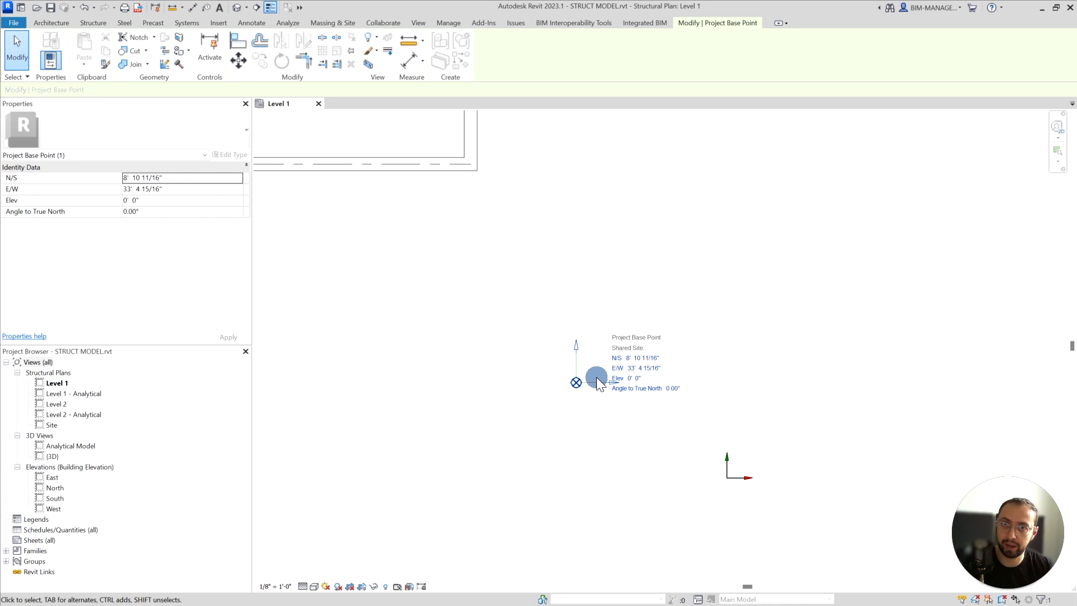
mouse_move(590, 384)
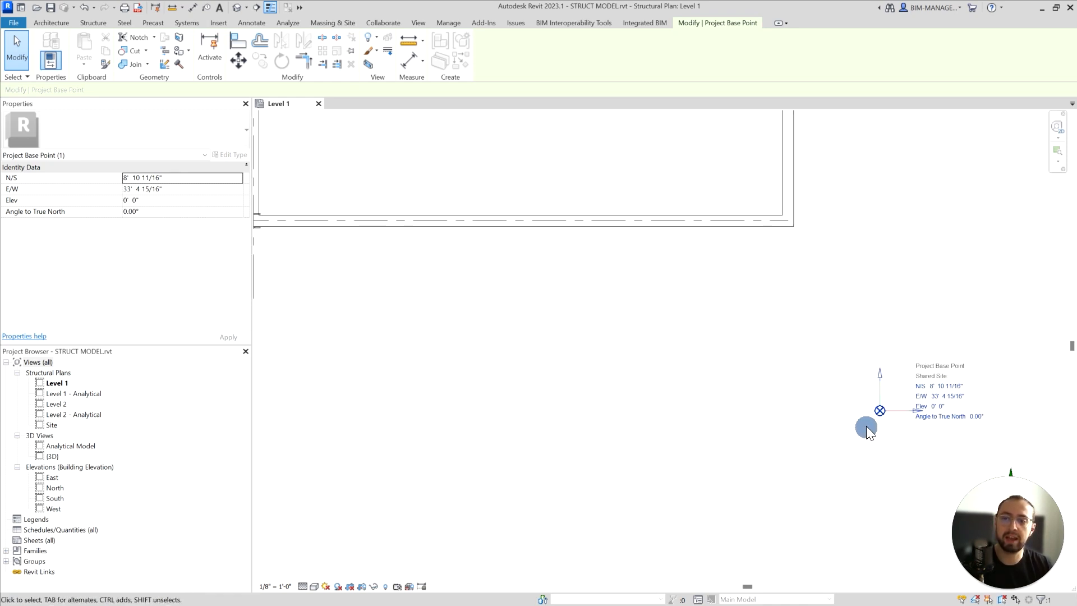
left_click_drag(879, 410, 793, 226)
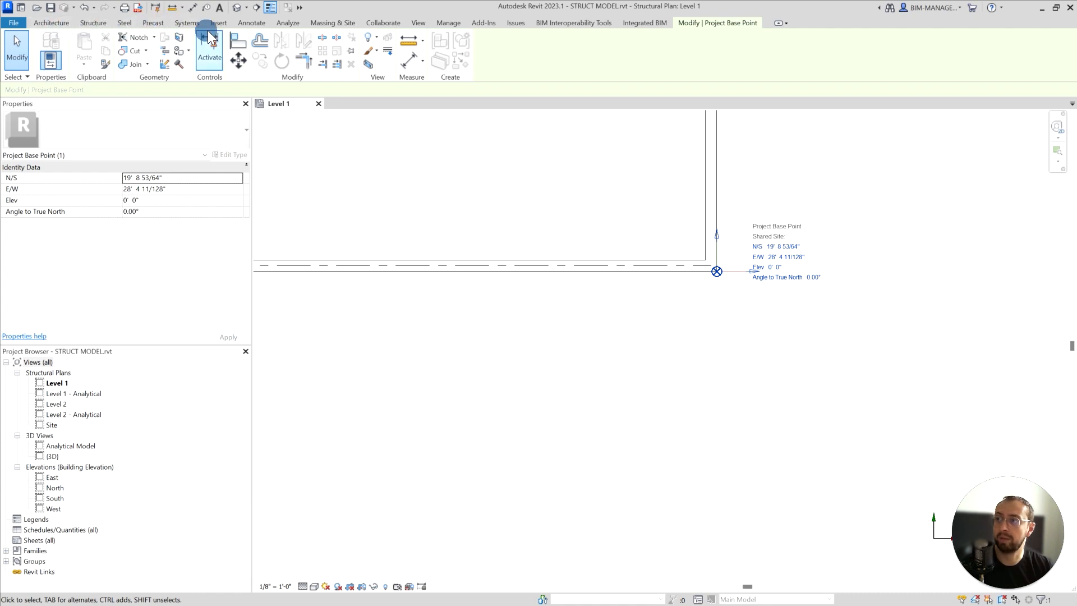
left_click(251, 22)
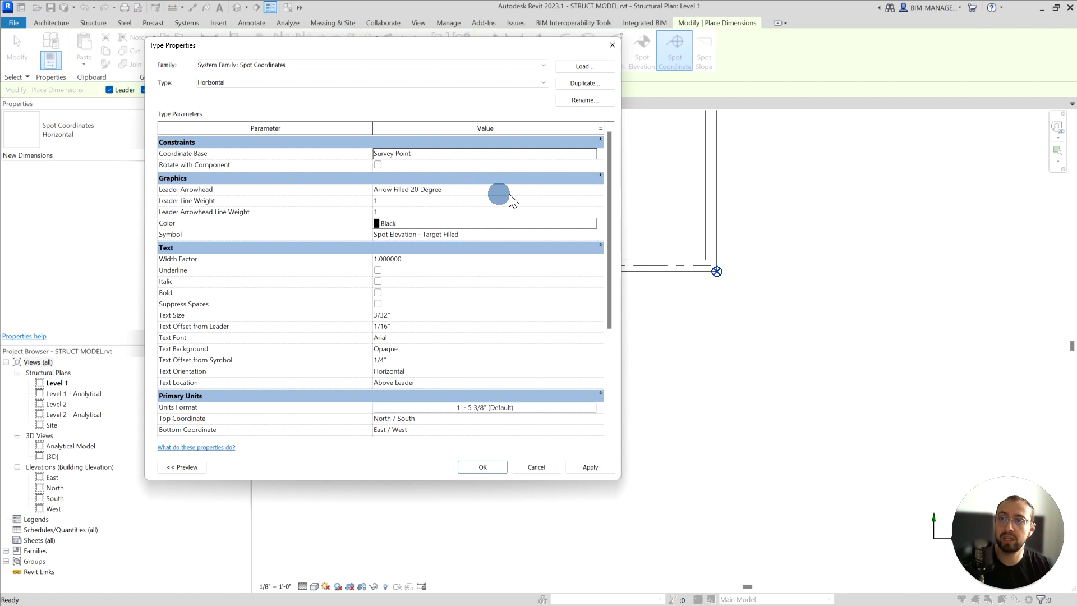
left_click(484, 153)
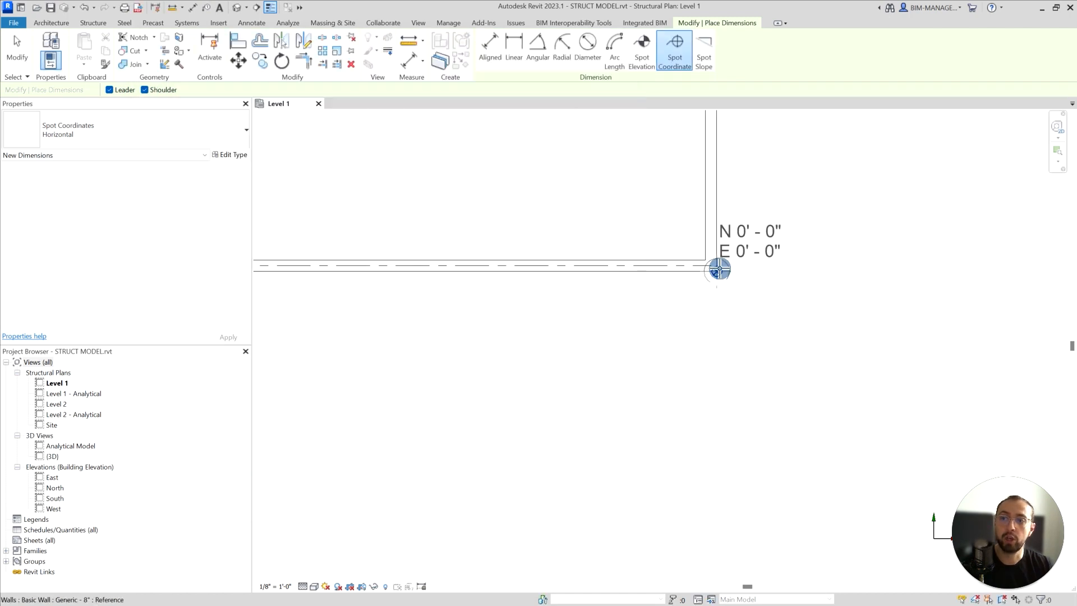
mouse_move(718, 272)
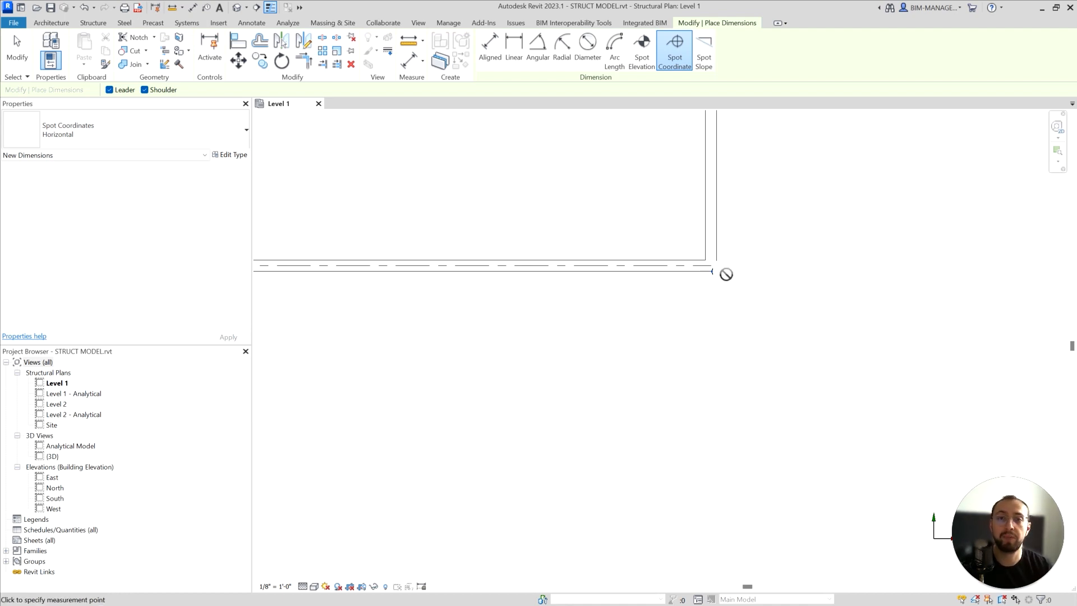
mouse_move(716, 271)
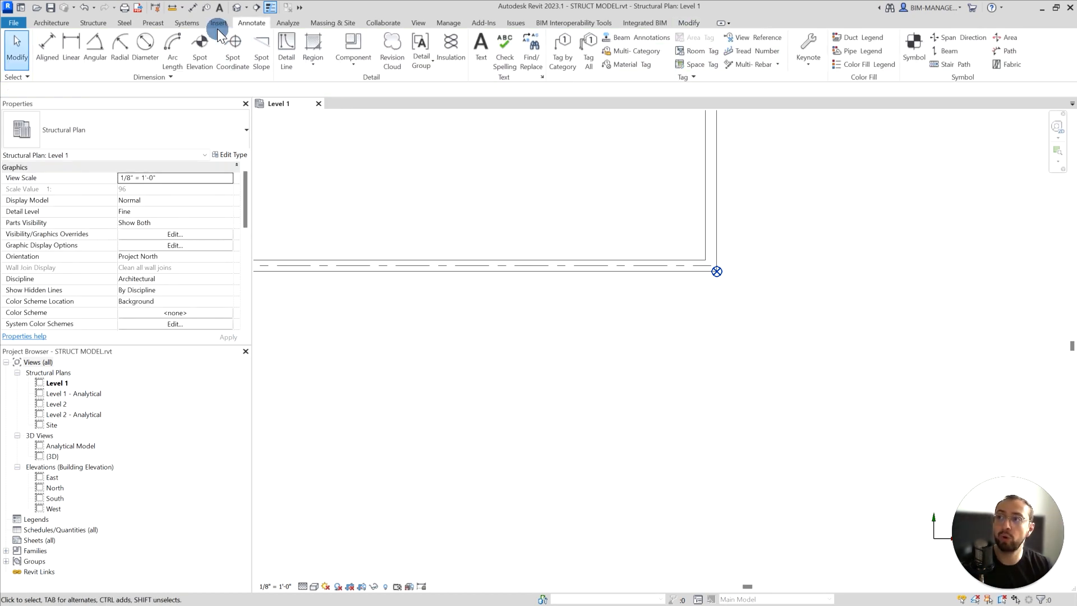
left_click(218, 23)
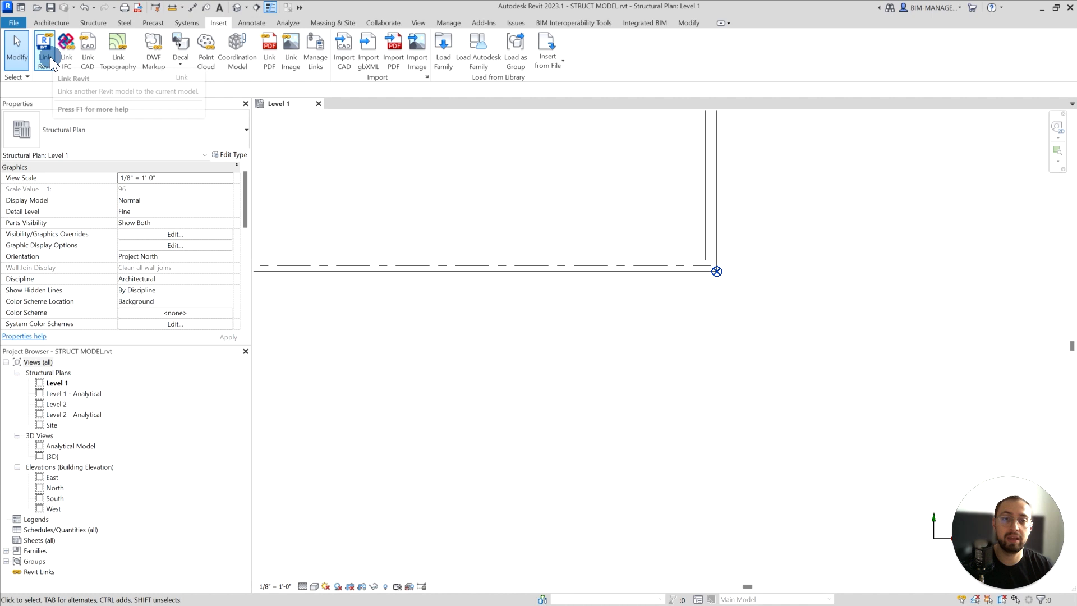
left_click(44, 49)
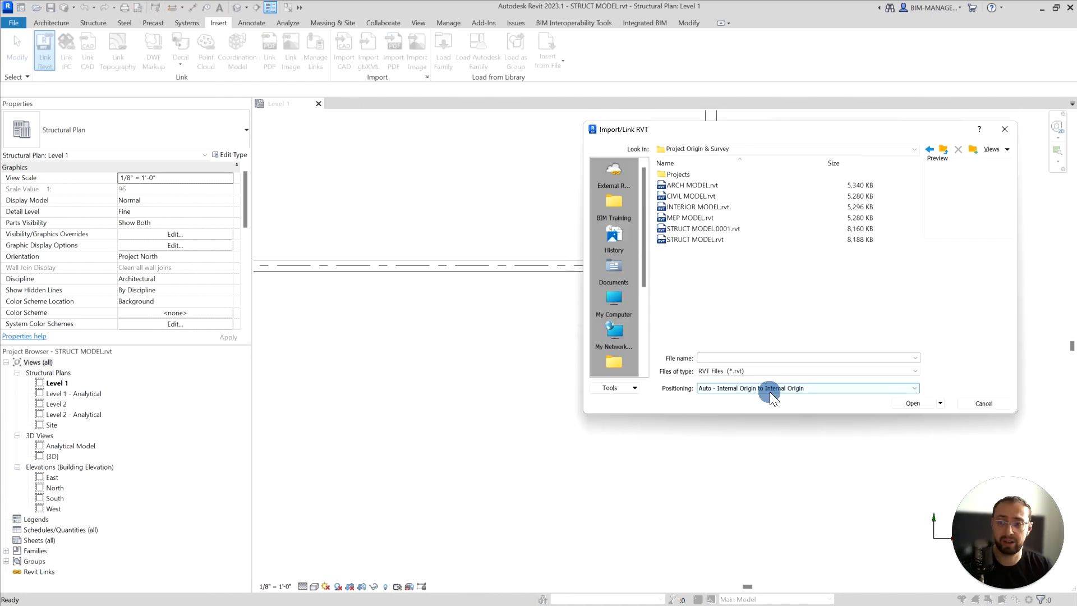
left_click(807, 388)
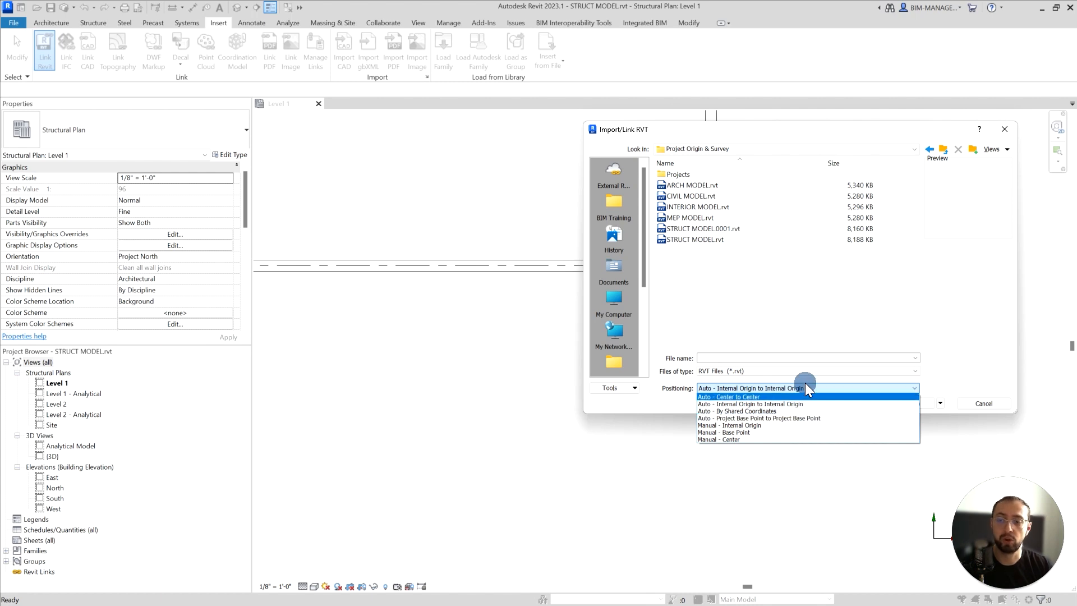
left_click(748, 403)
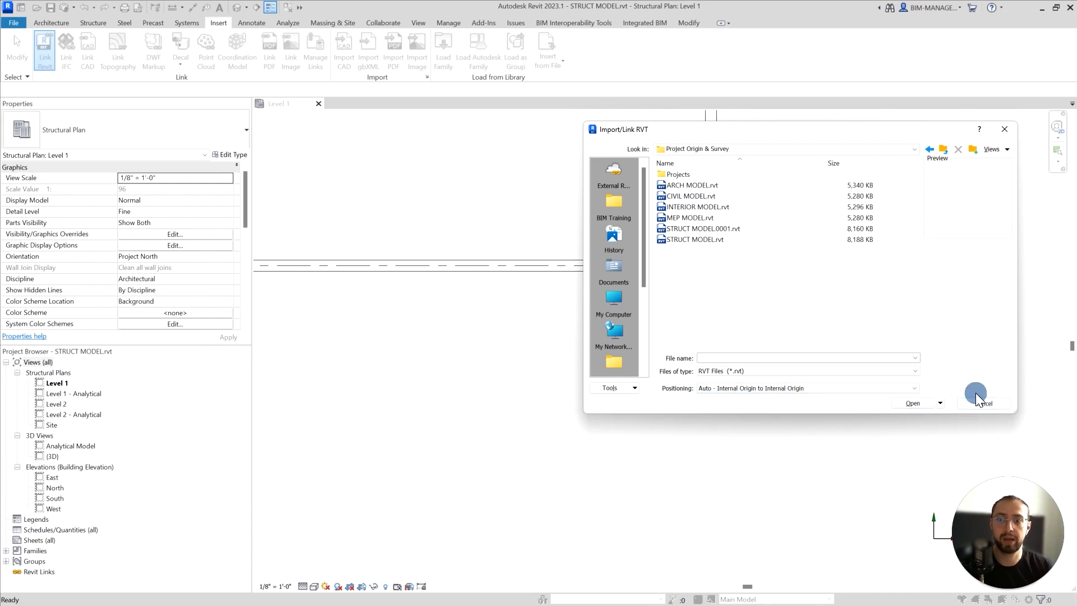
left_click(982, 403)
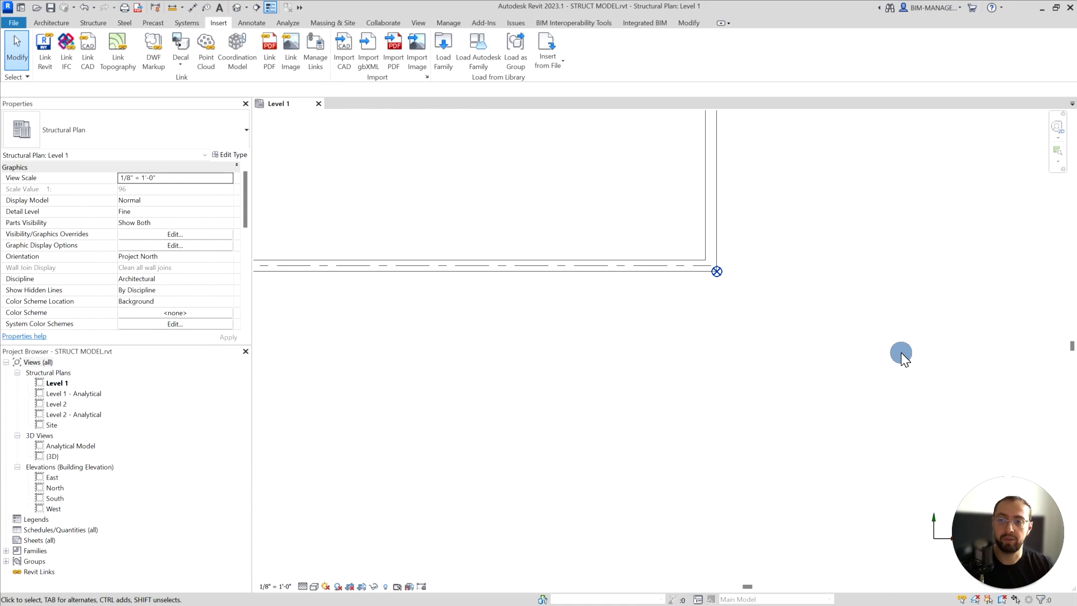
mouse_move(718, 271)
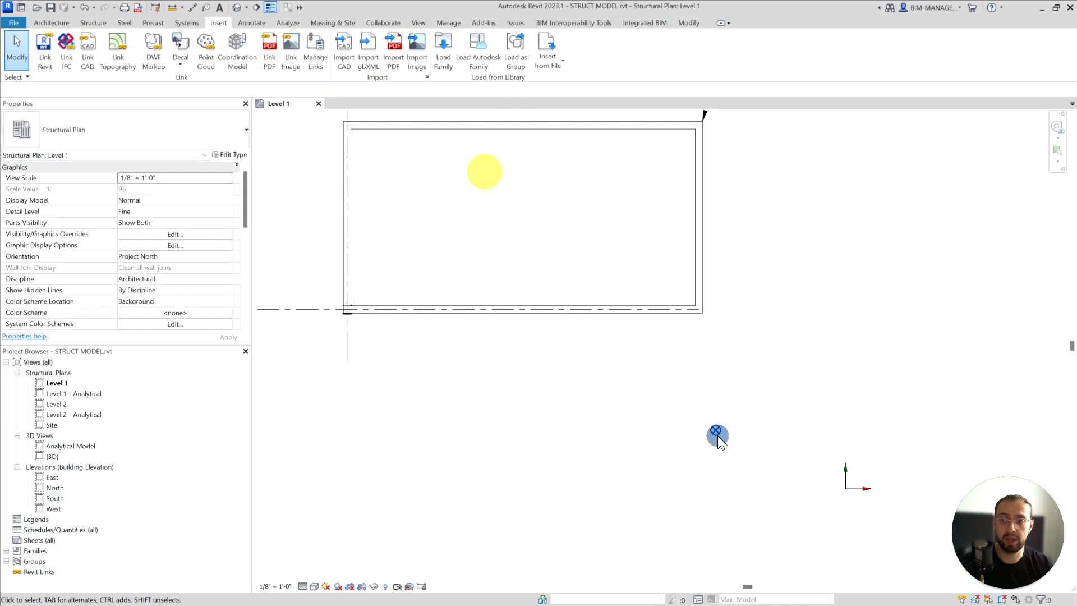
Select the project base point to move it to the lower-left grid intersection
left_click(346, 302)
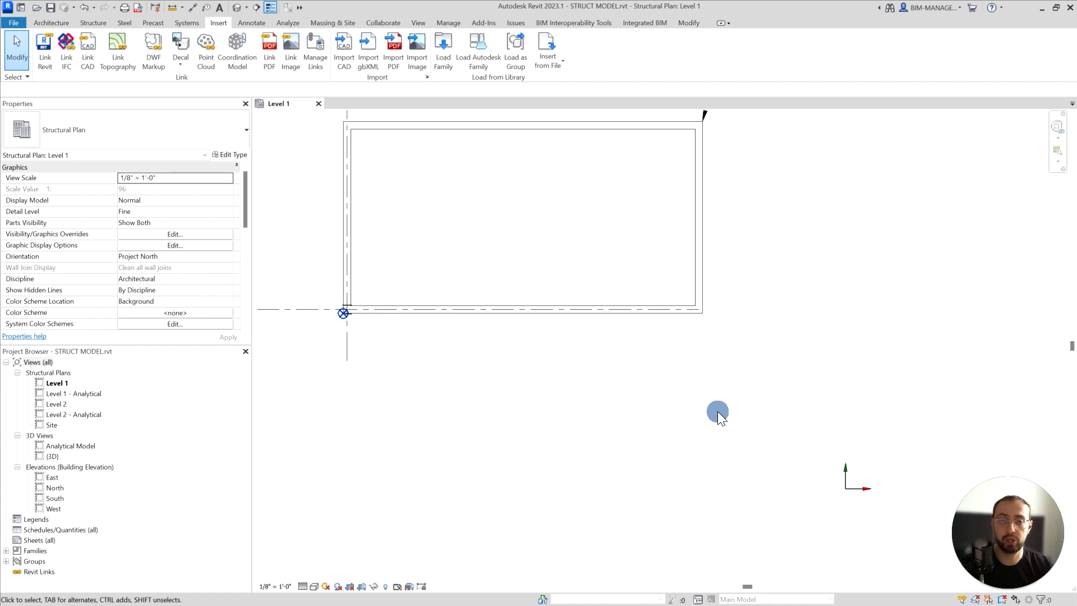
mouse_move(695, 390)
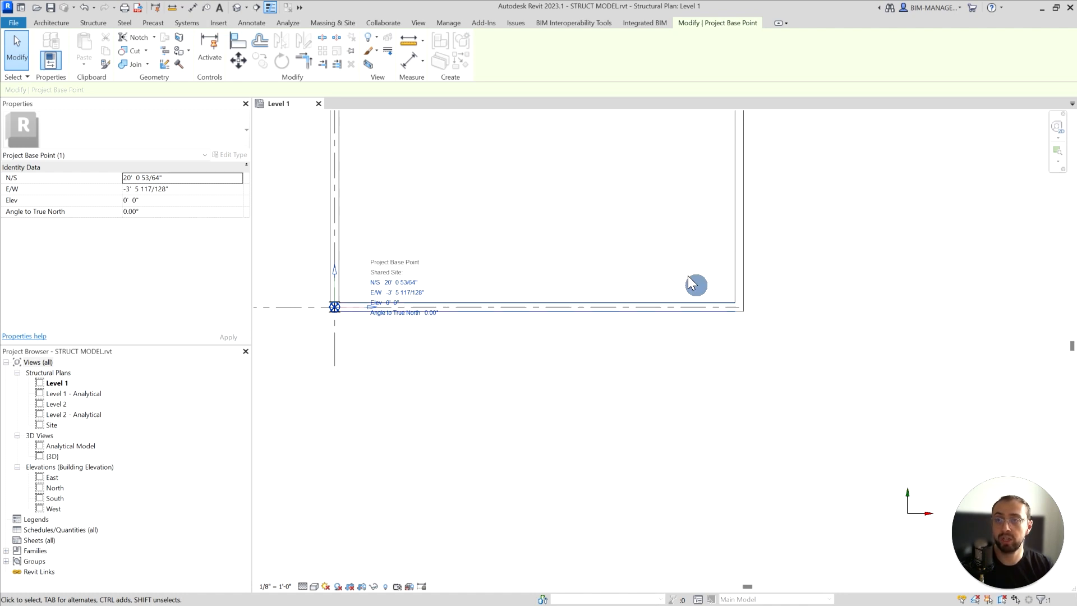
mouse_move(611, 416)
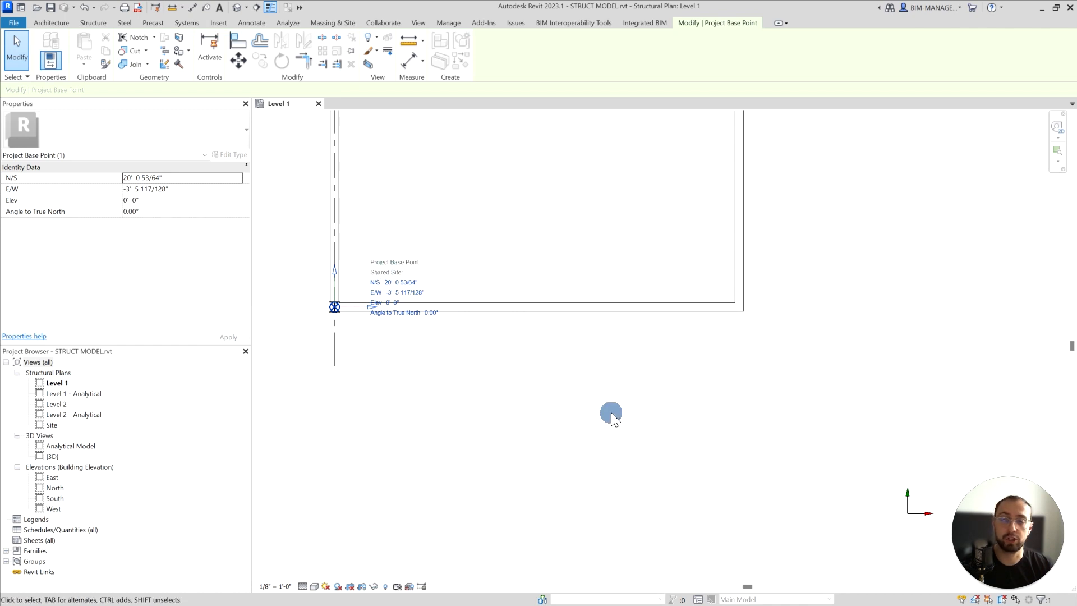
mouse_move(616, 421)
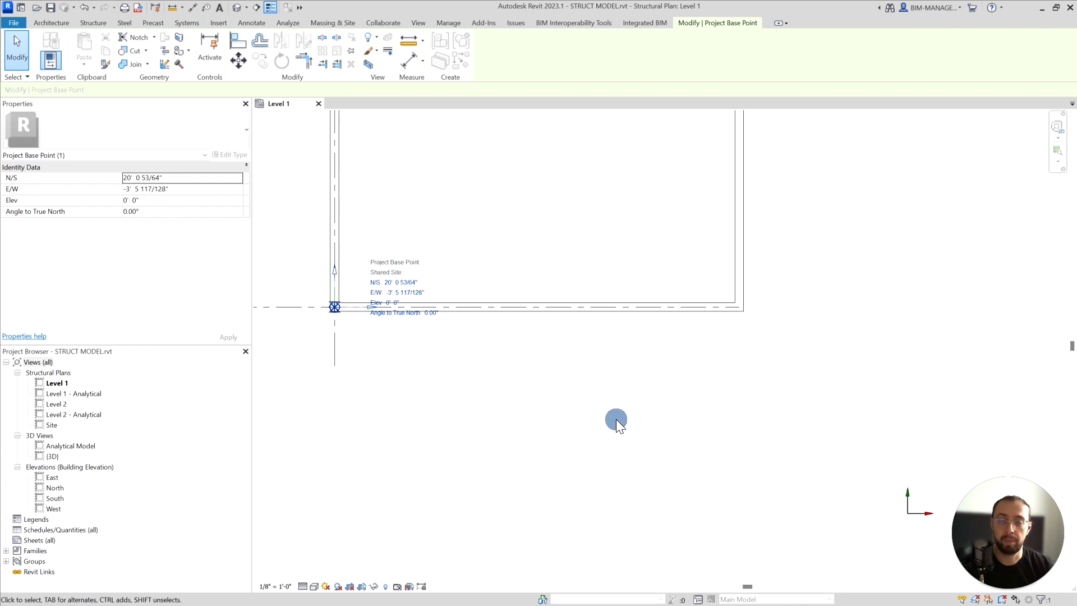
mouse_move(656, 443)
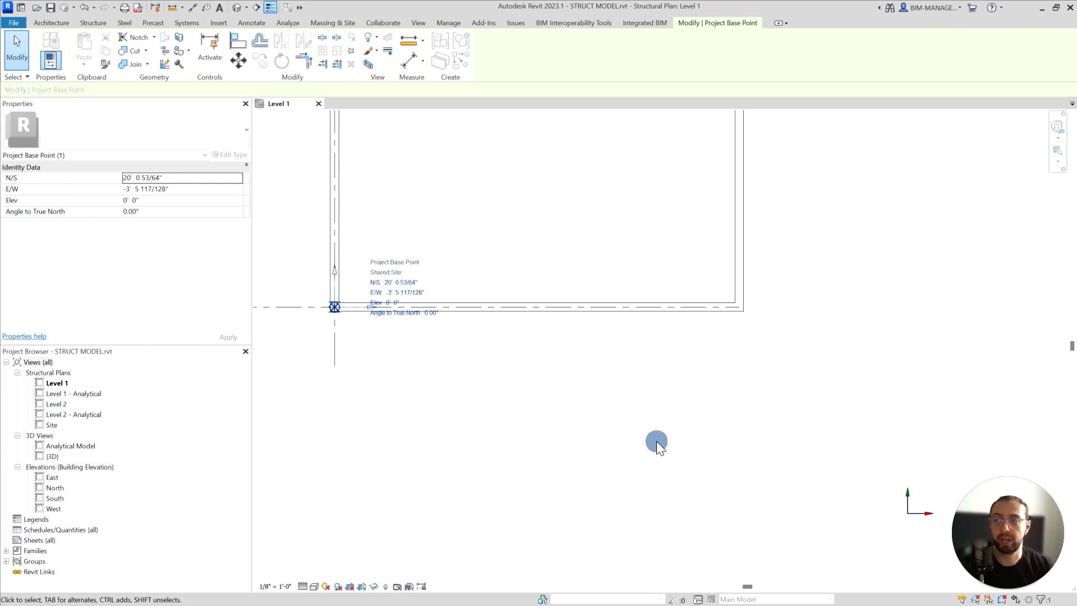